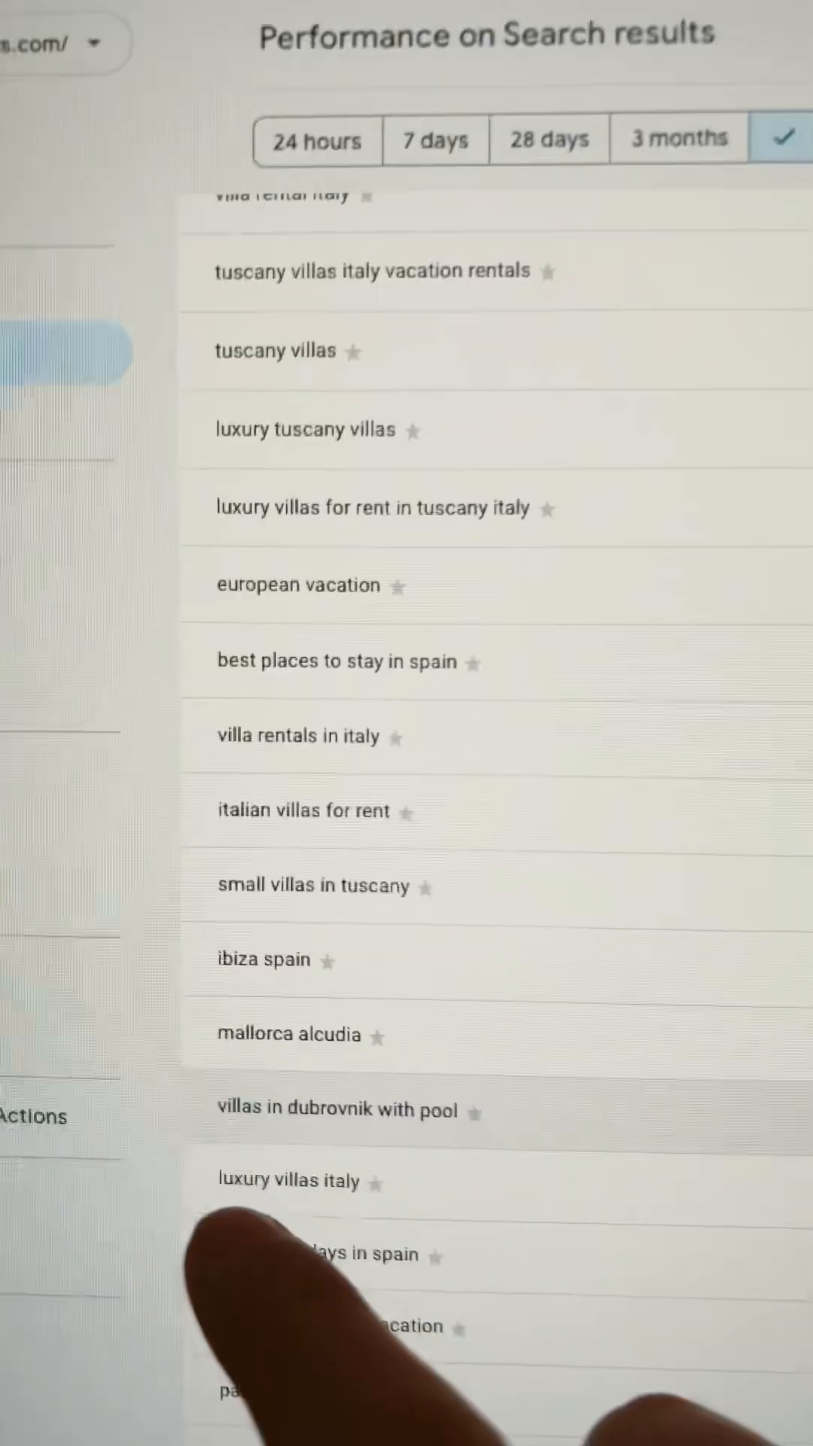
Export the Performance report's query list to a new Google Sheets spreadsheet.
scroll("down", 3)
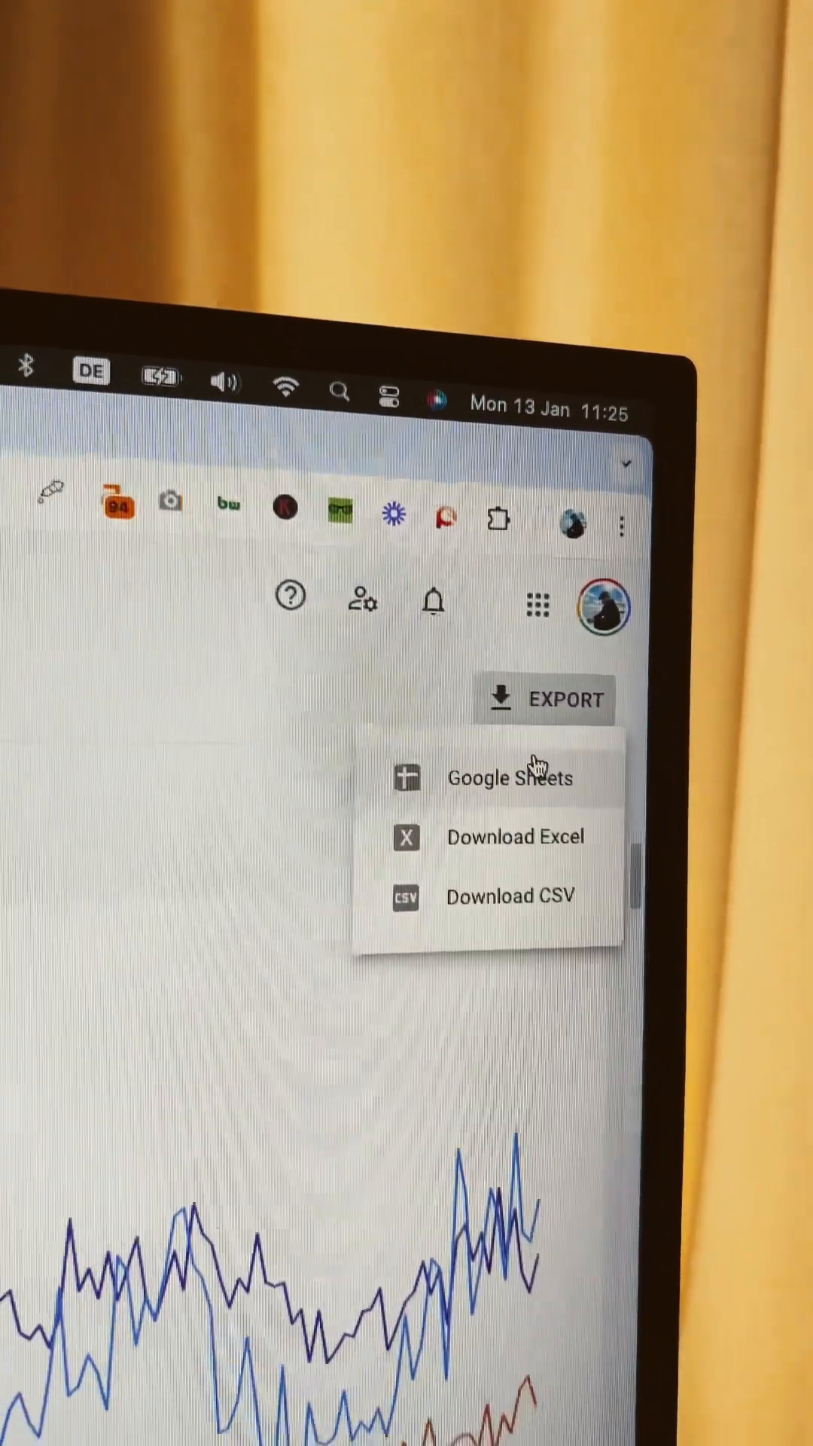
left_click(510, 779)
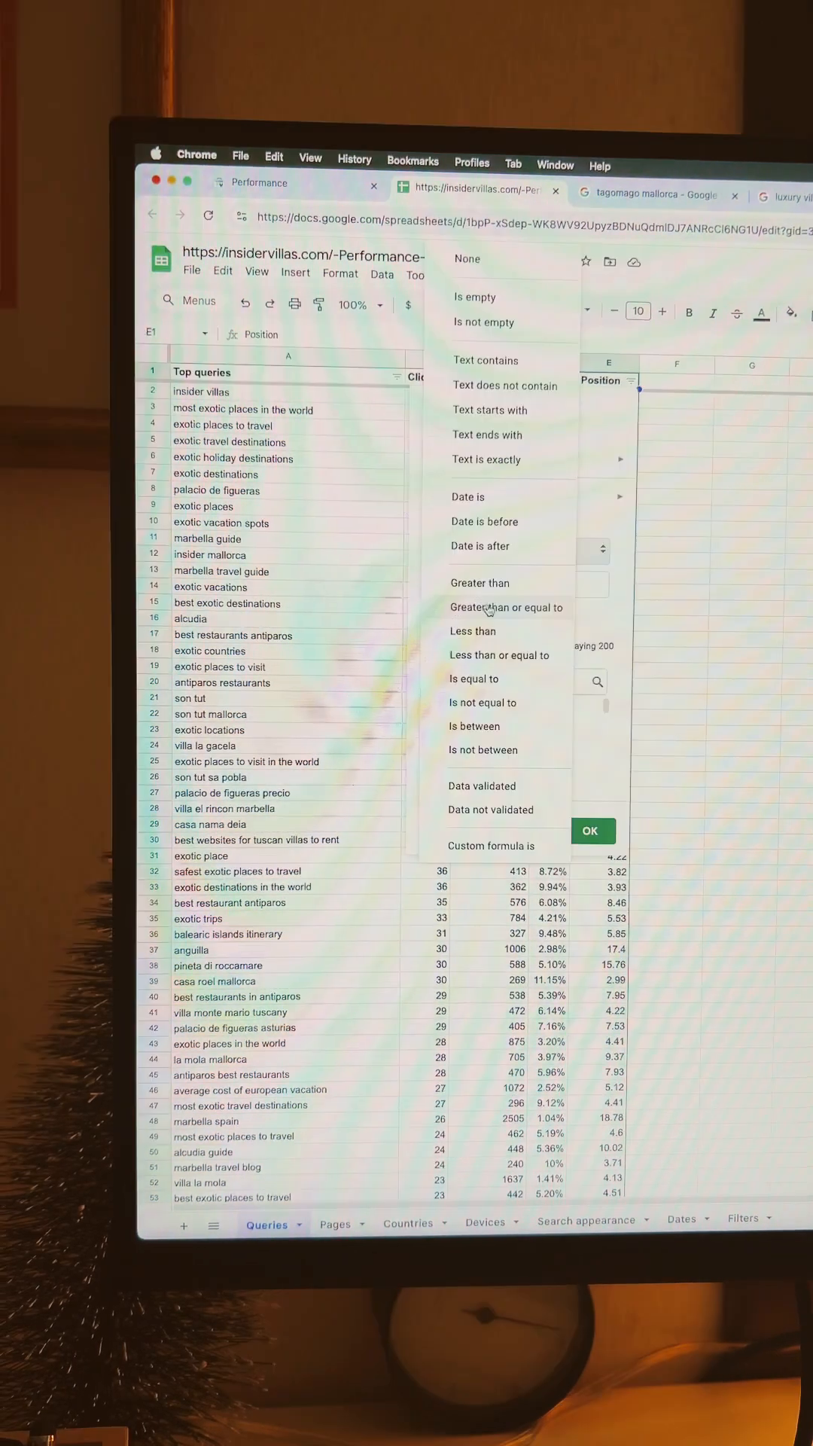
Filter Position with Greater than or equal to and sort queries A to Z by Impressions.
left_click(506, 607)
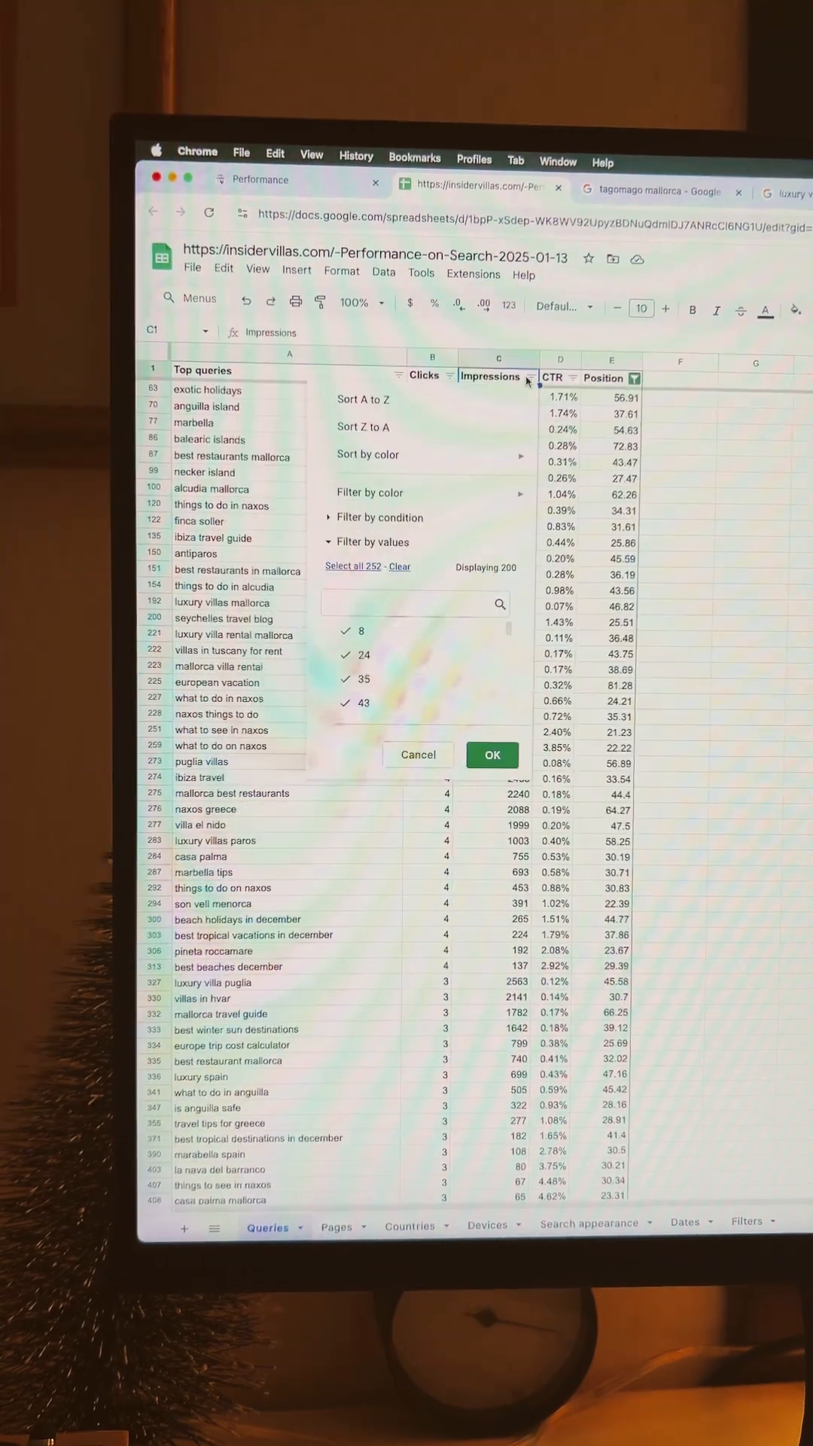
left_click(492, 754)
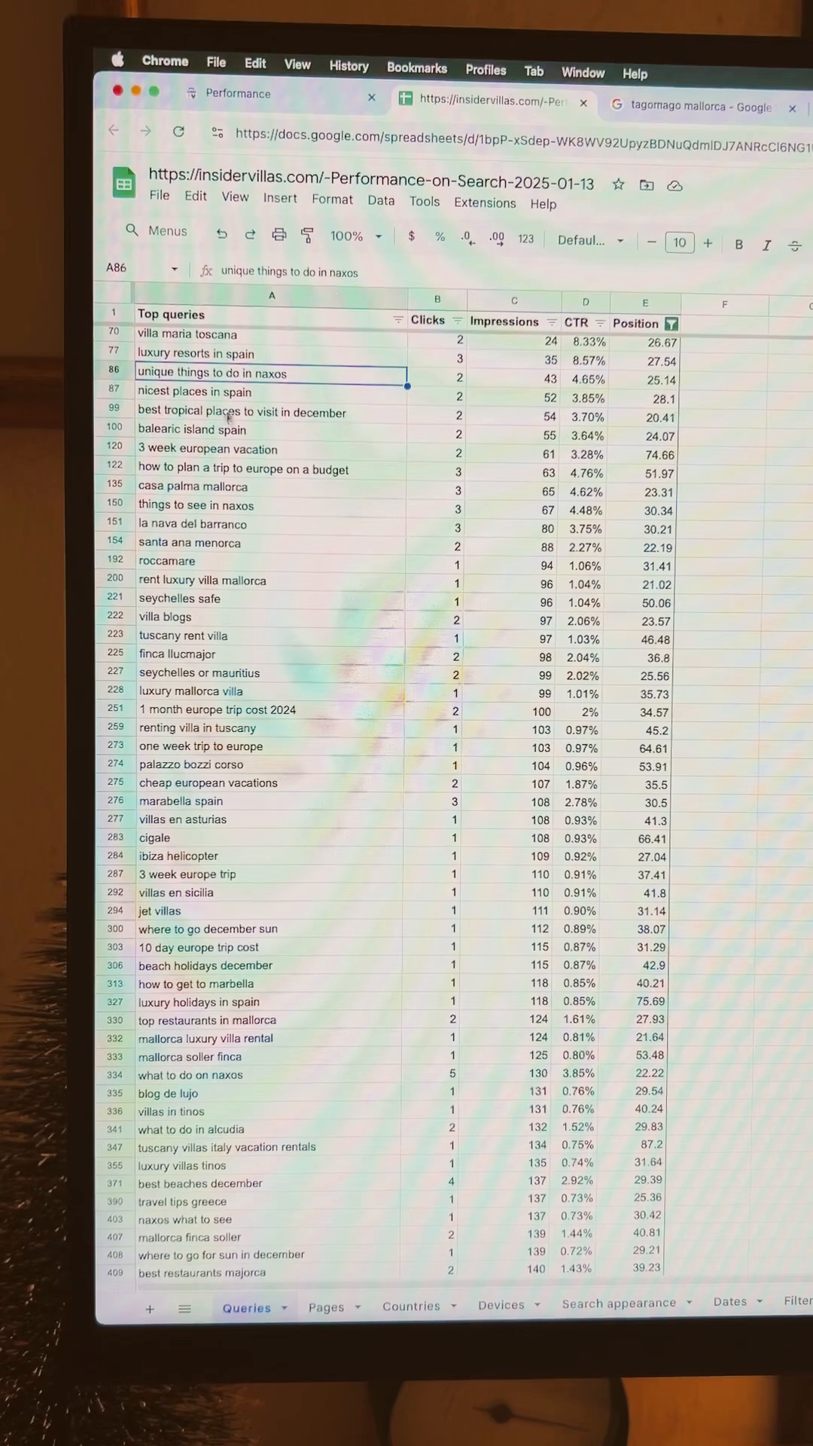
left_click(241, 387)
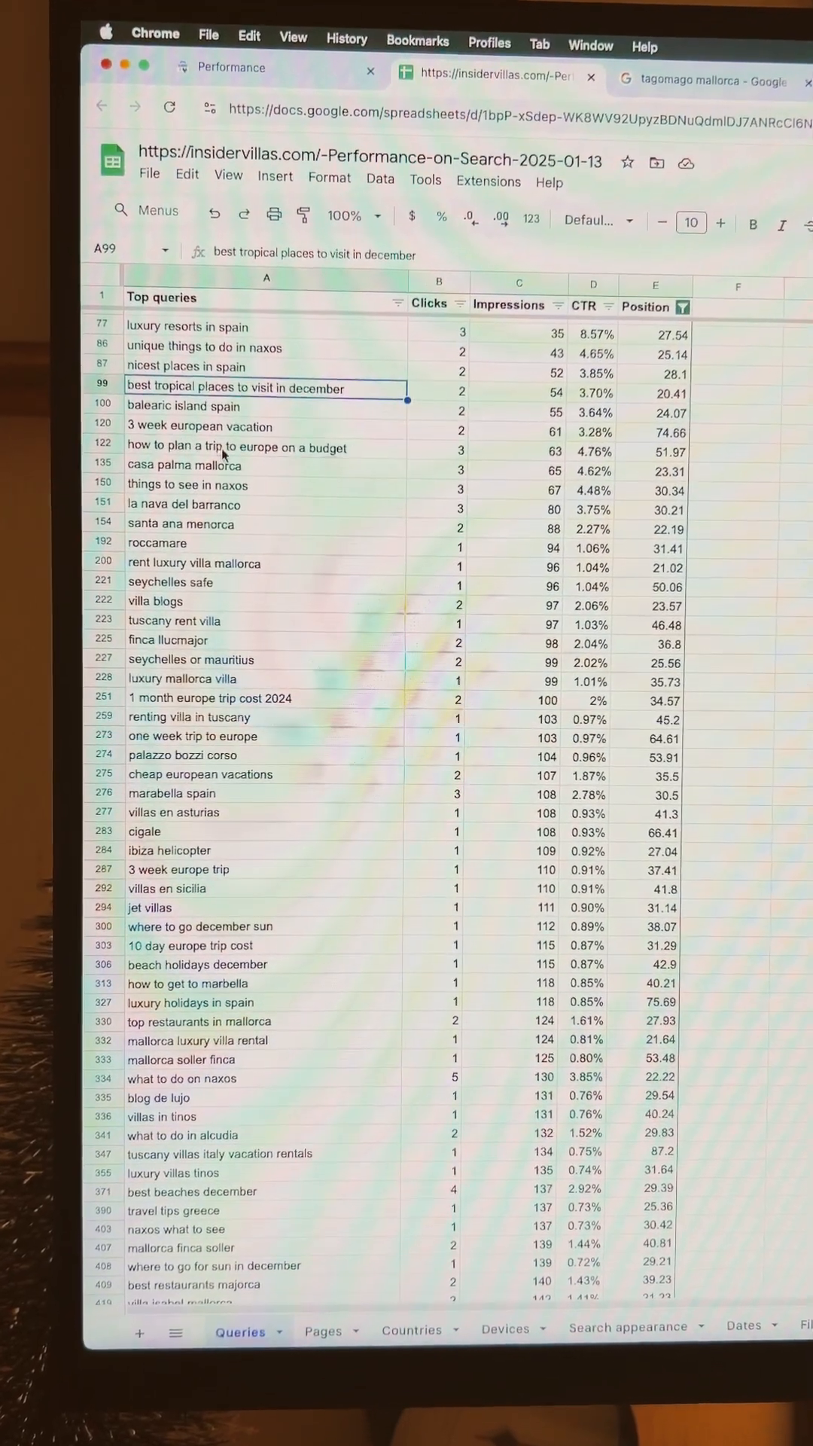
left_click(679, 305)
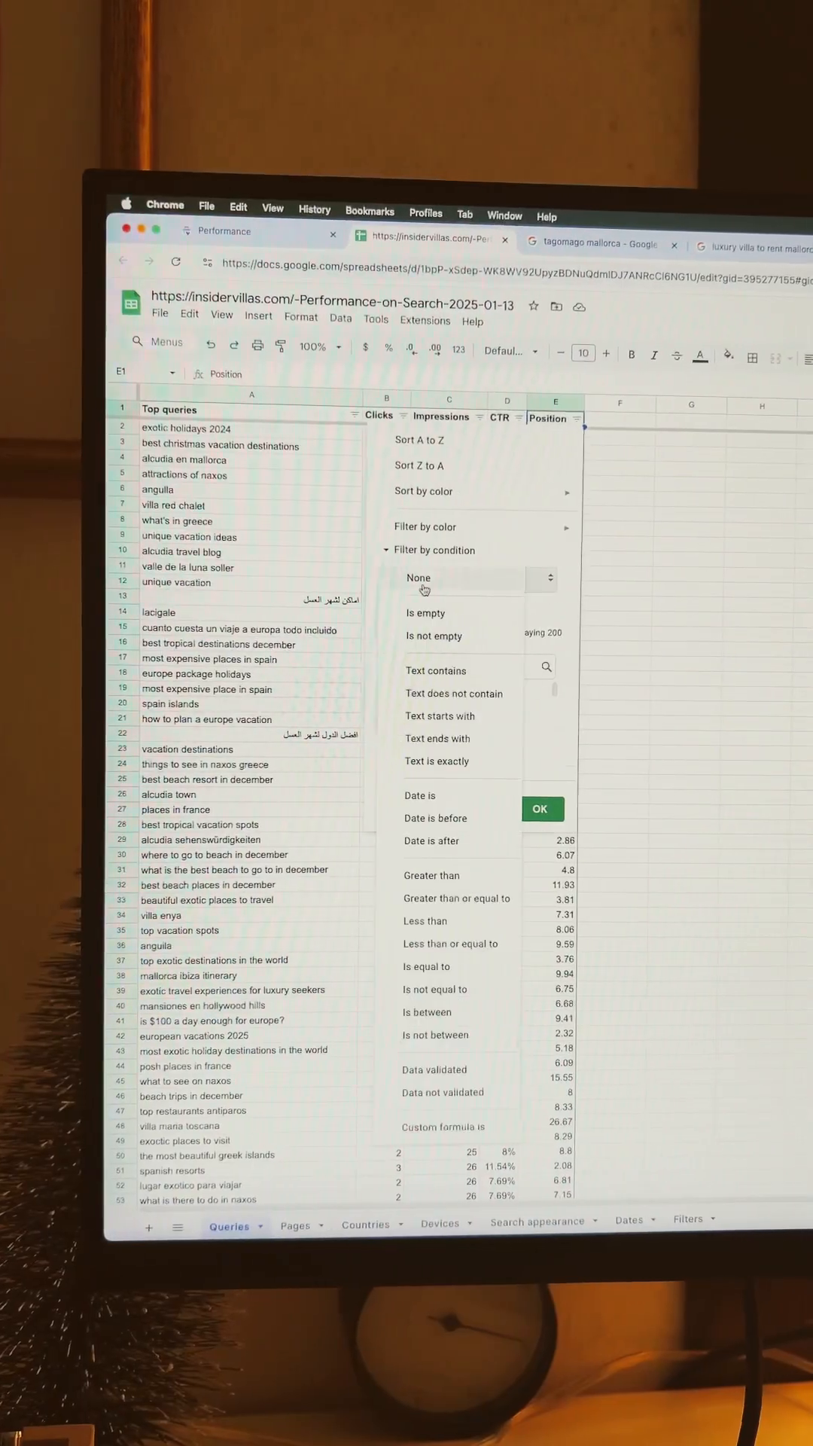
Re-apply the Position condition and copy the filtered query keywords.
left_click(540, 809)
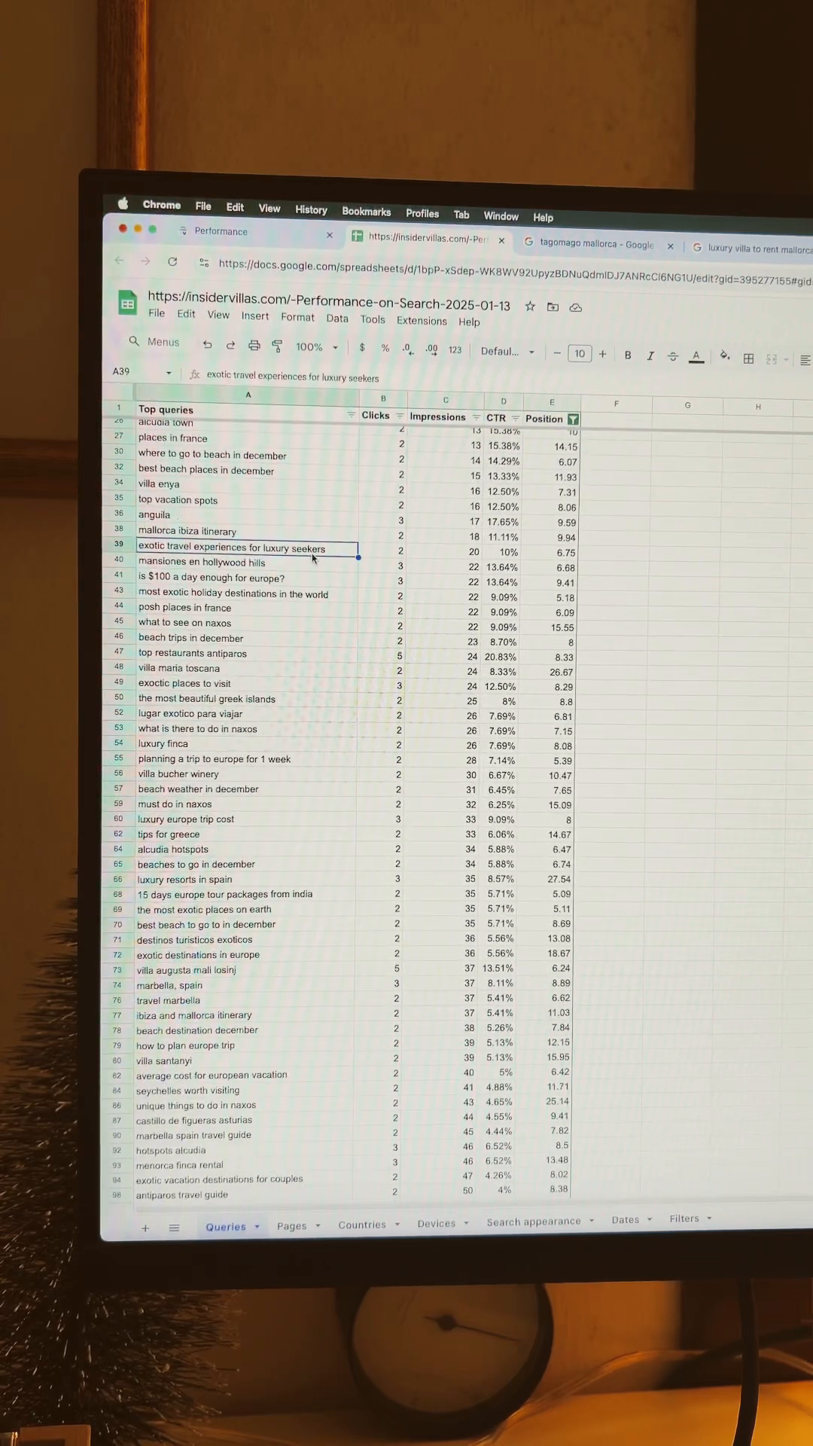
right_click(230, 548)
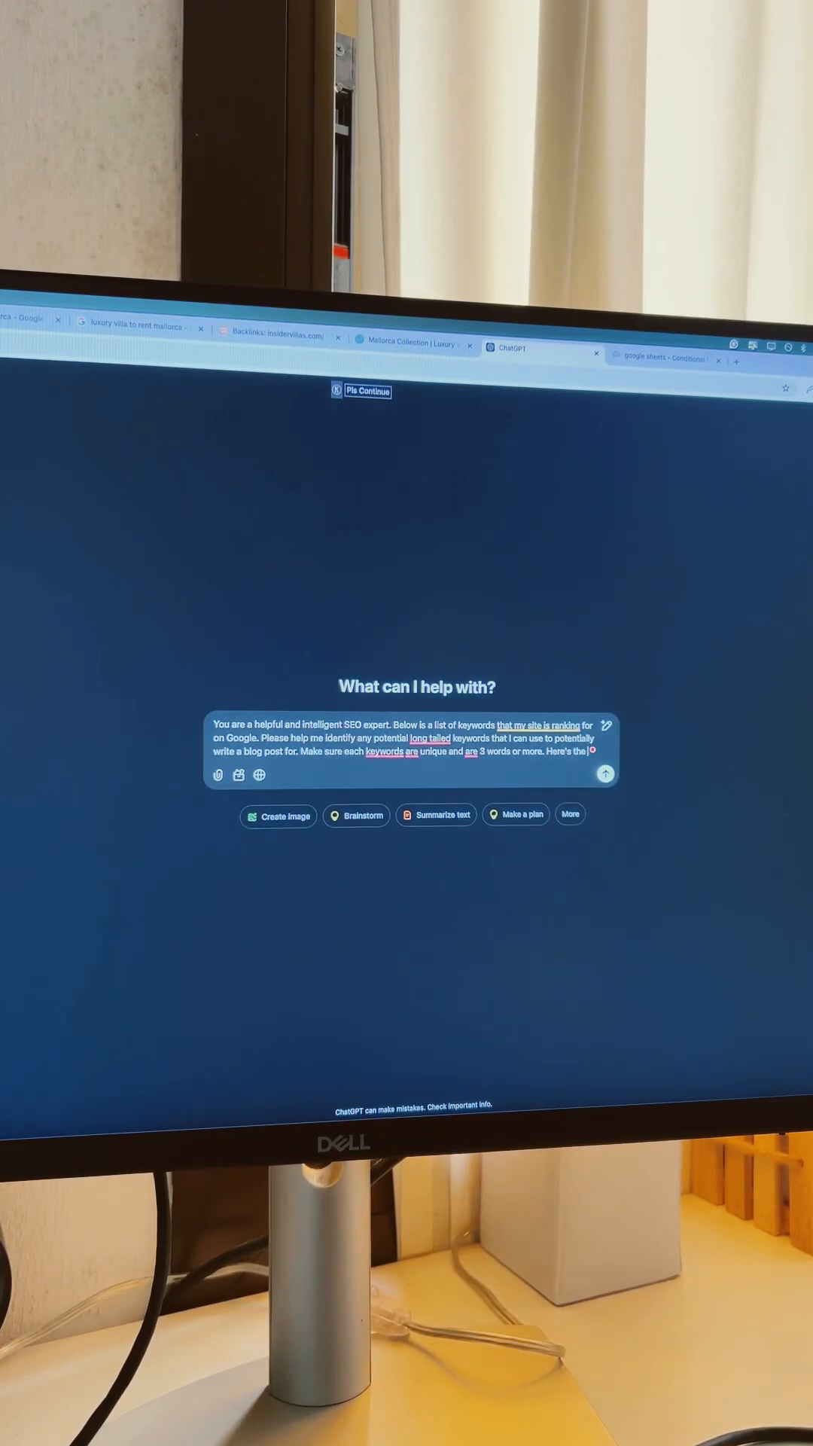
Send the SEO prompt with pasted queries to ChatGPT and review the keyword list.
left_click(605, 774)
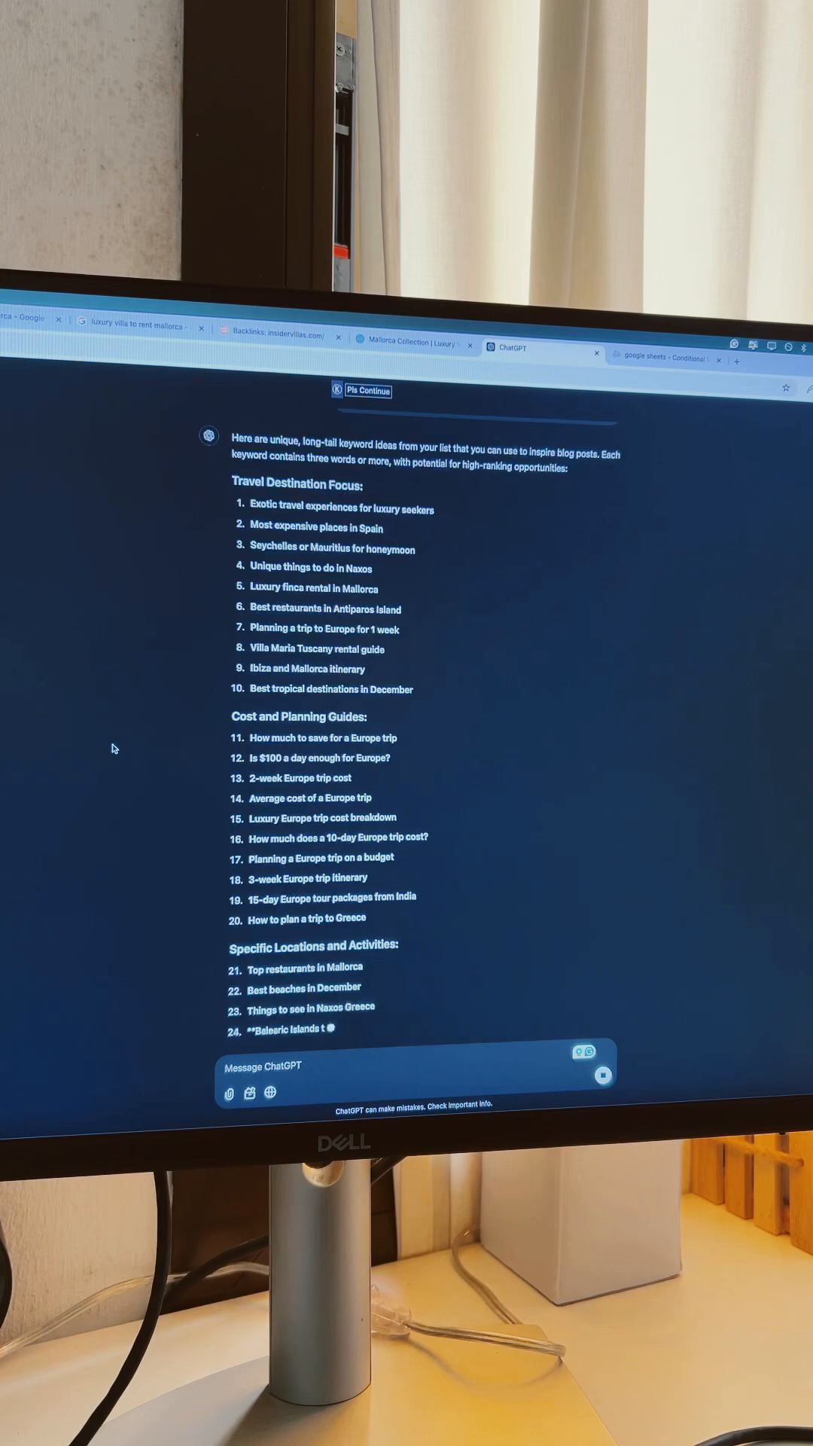
scroll("down", 3)
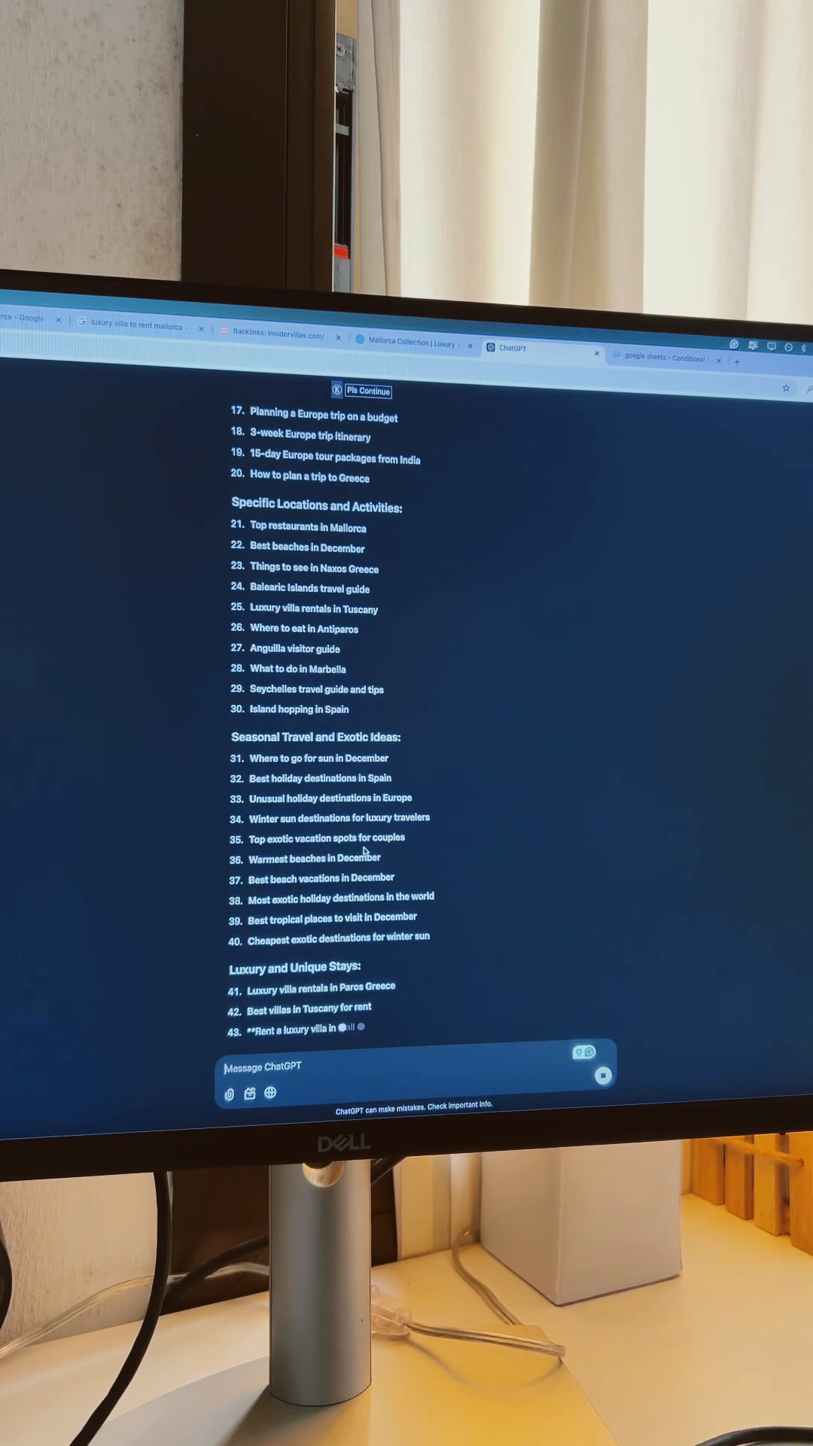